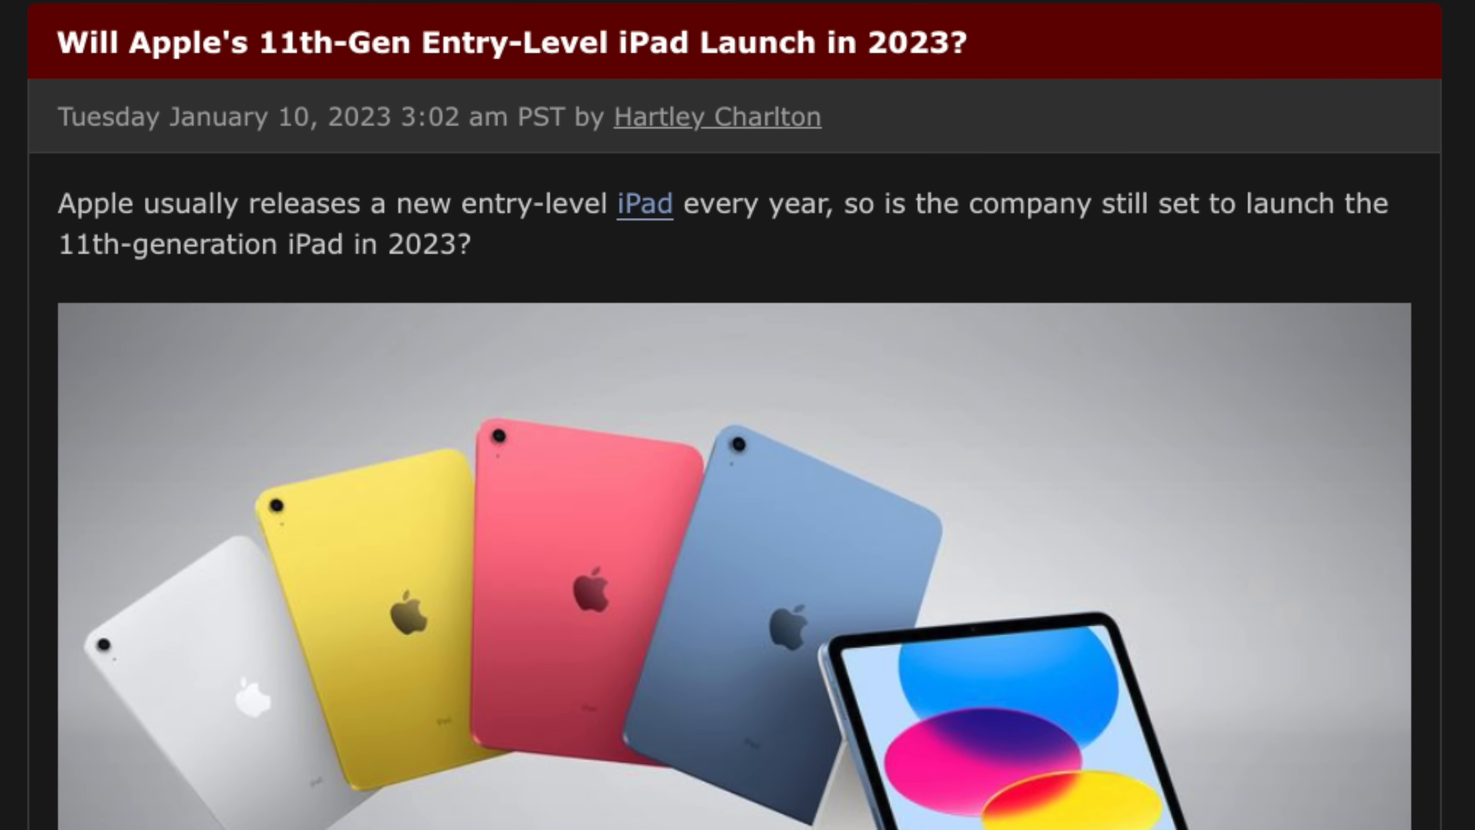
pyautogui.scroll(-3)
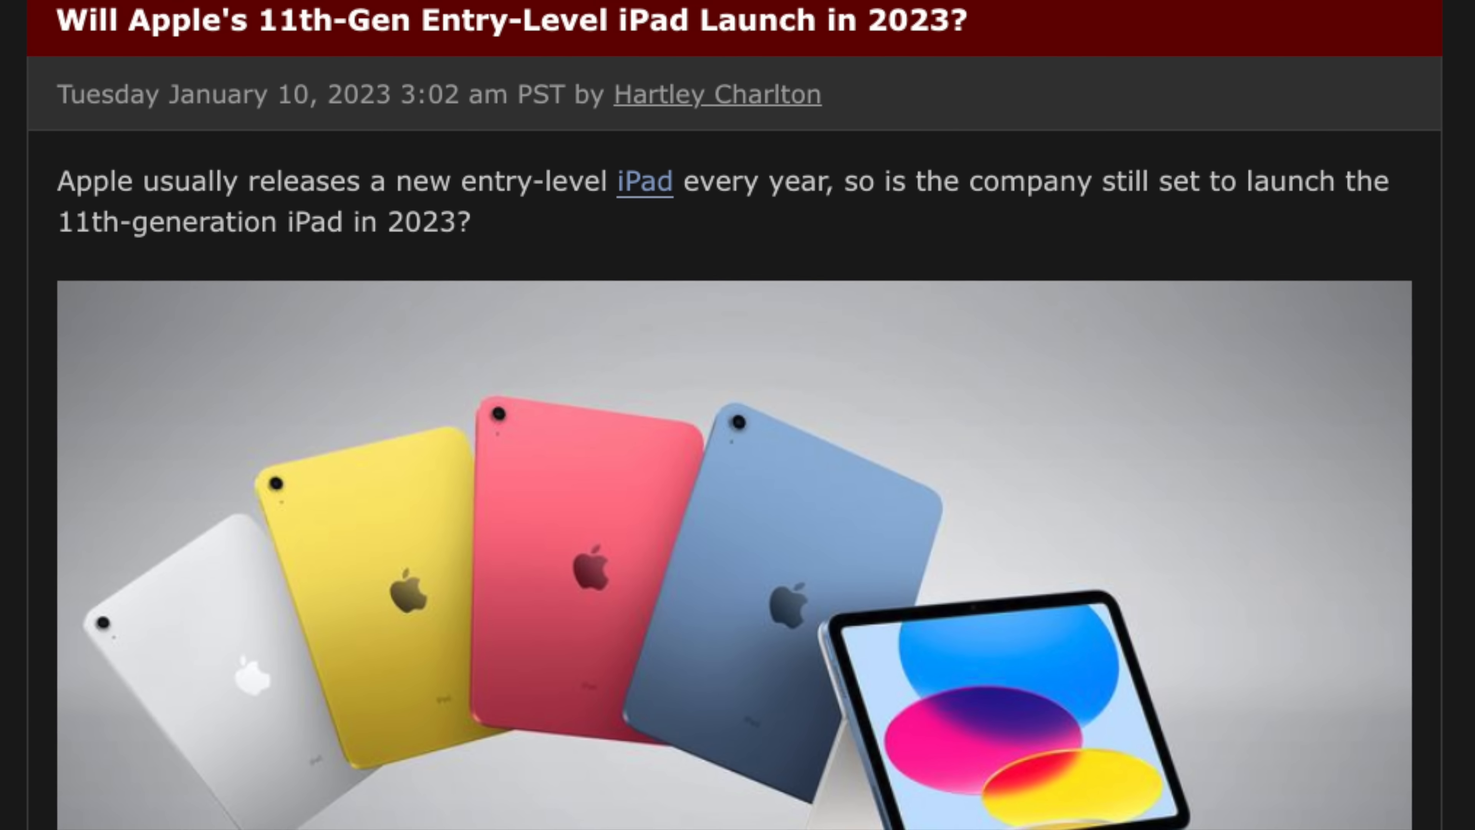
pyautogui.scroll(-3)
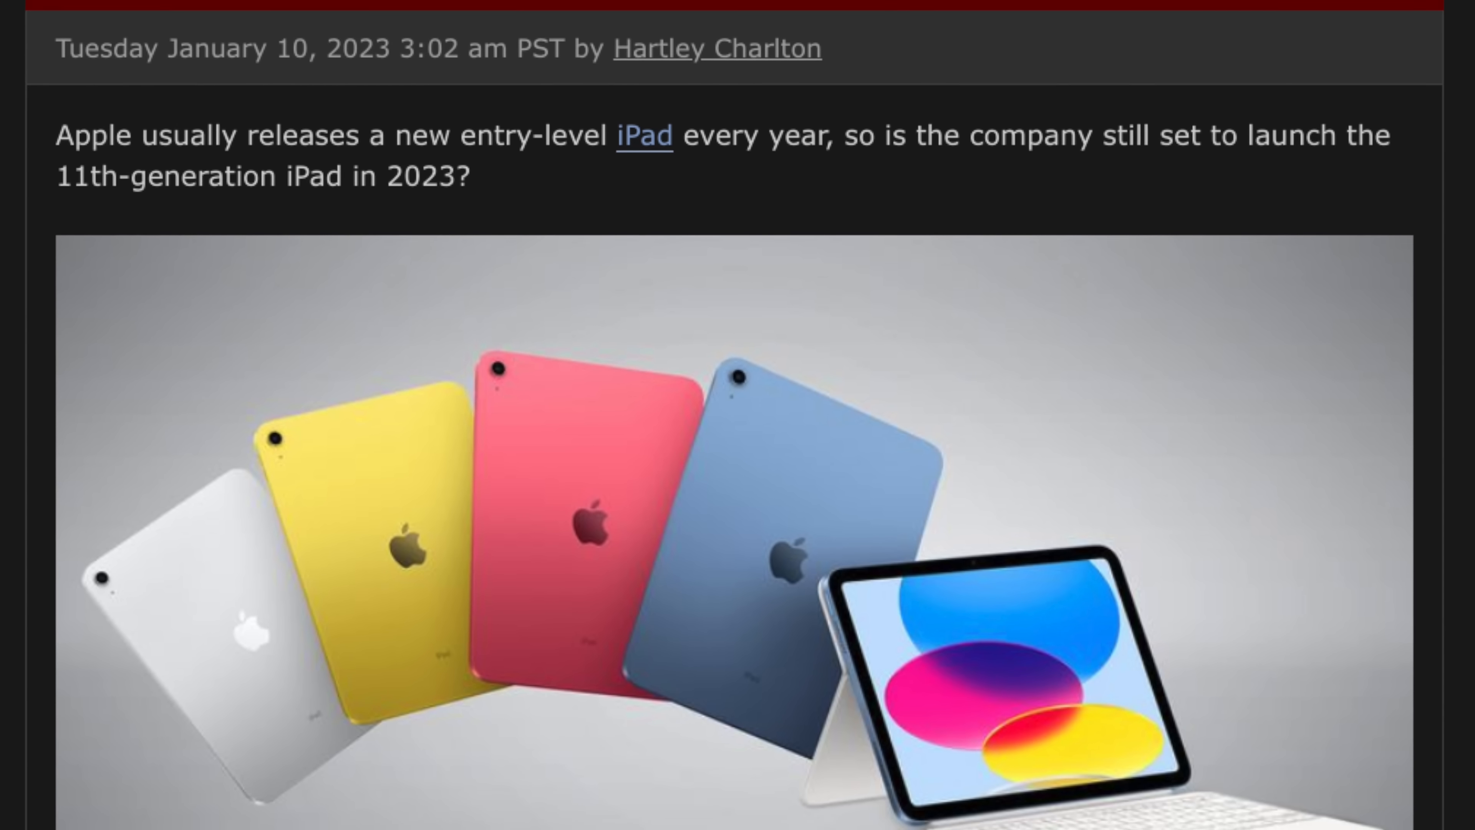
pyautogui.scroll(-3)
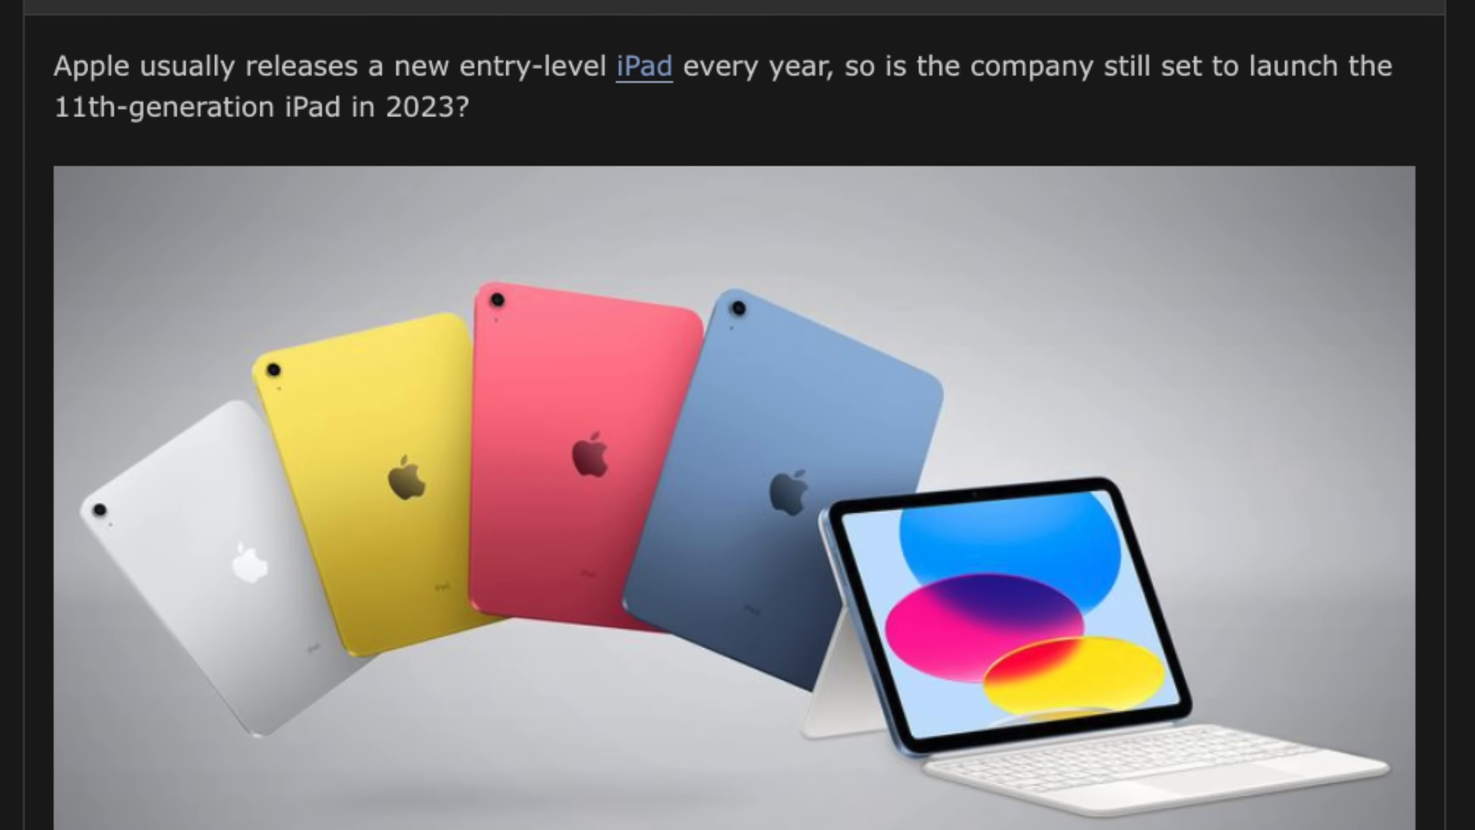
pyautogui.scroll(-3)
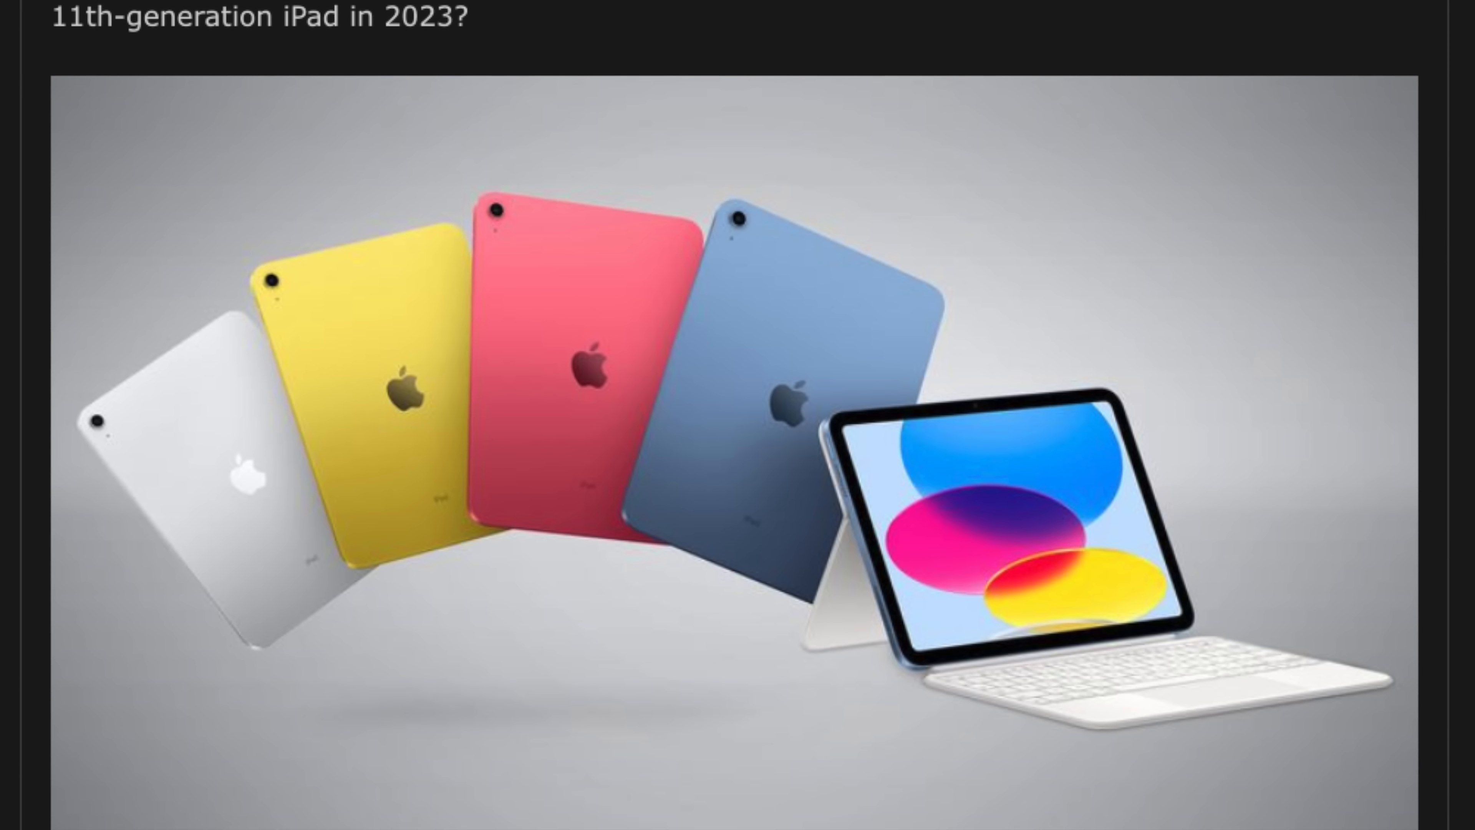
pyautogui.scroll(-3)
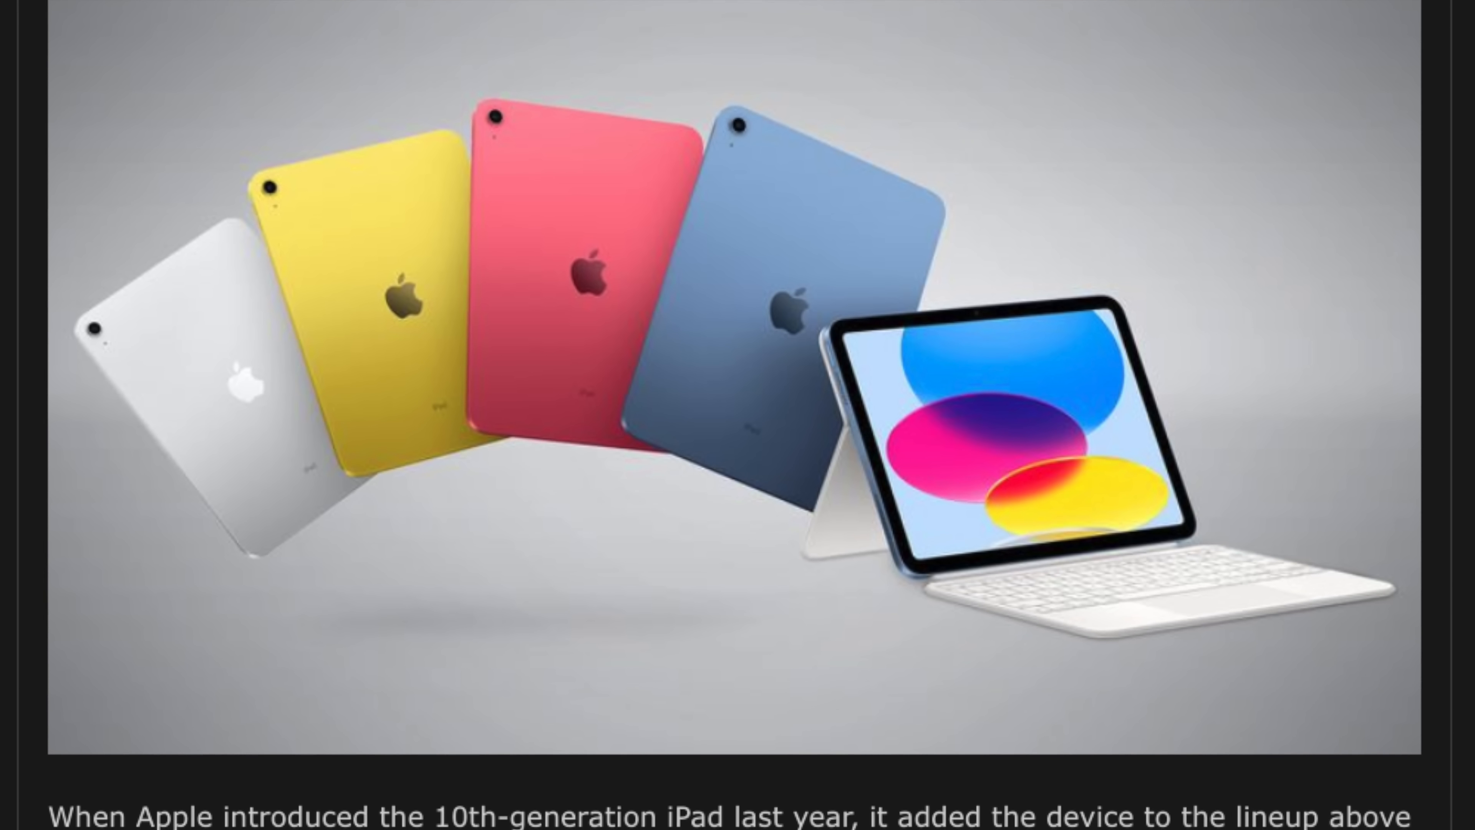
pyautogui.scroll(-3)
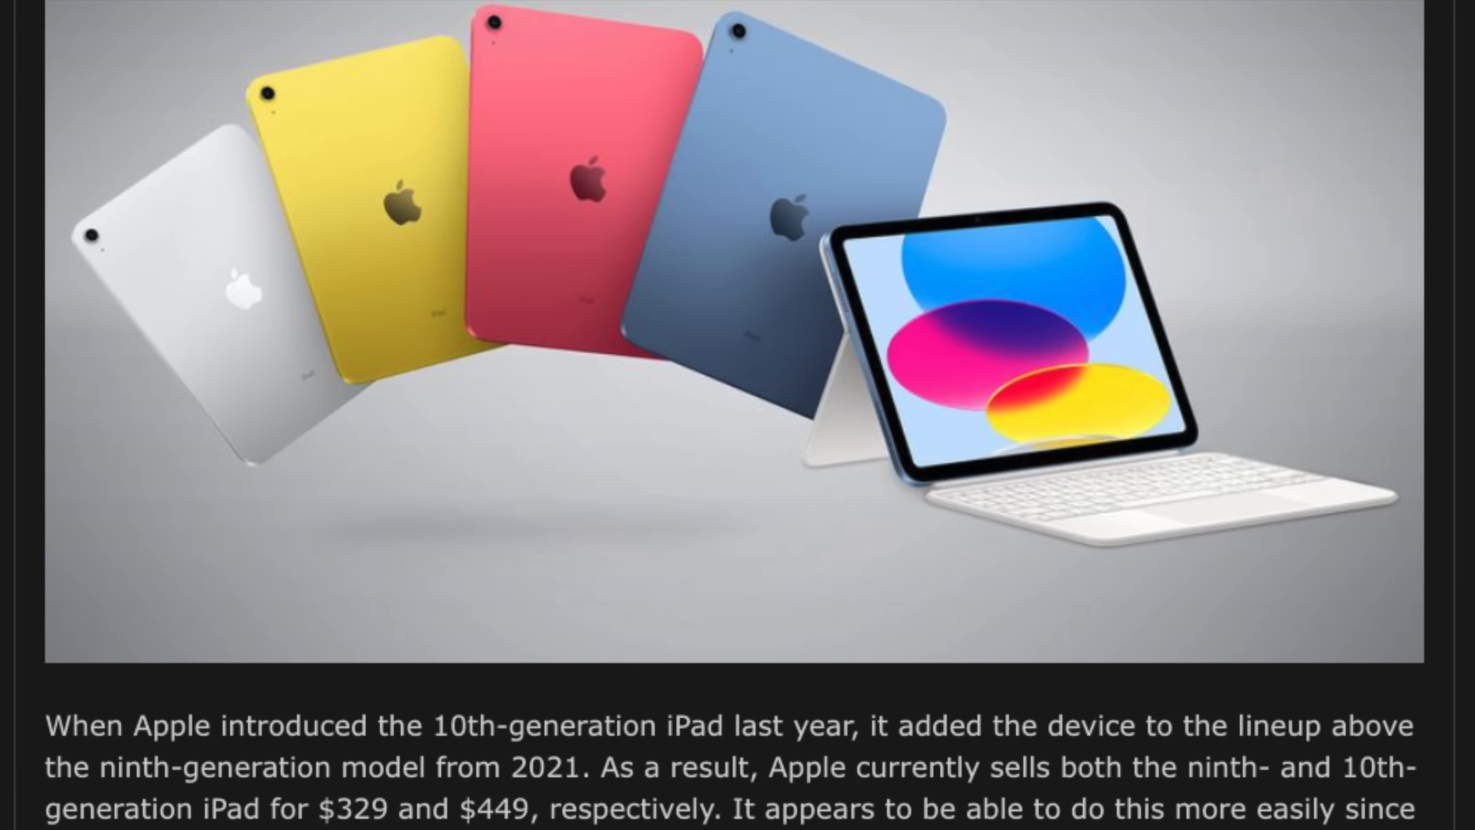
pyautogui.scroll(-3)
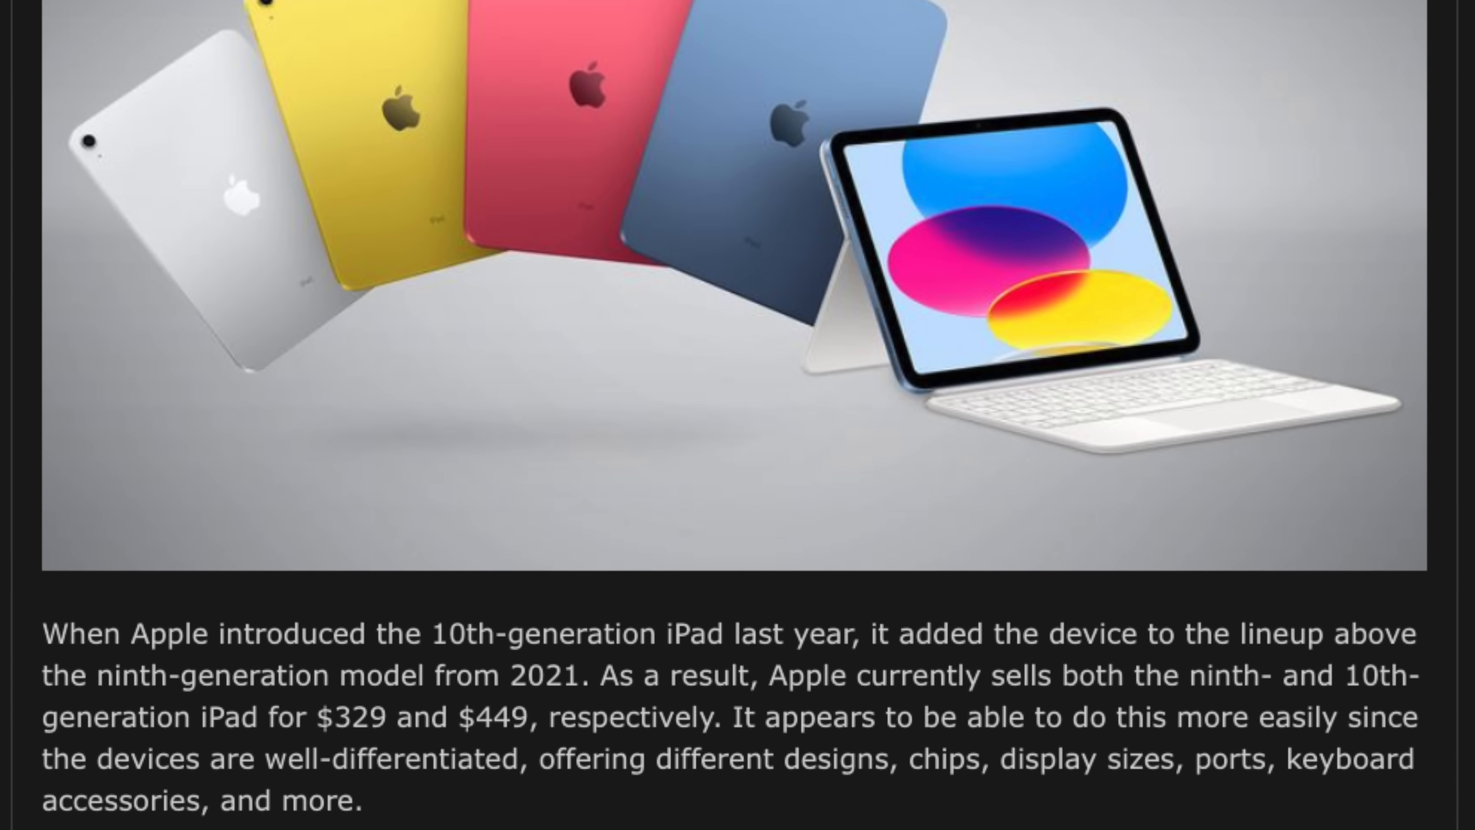
pyautogui.scroll(-3)
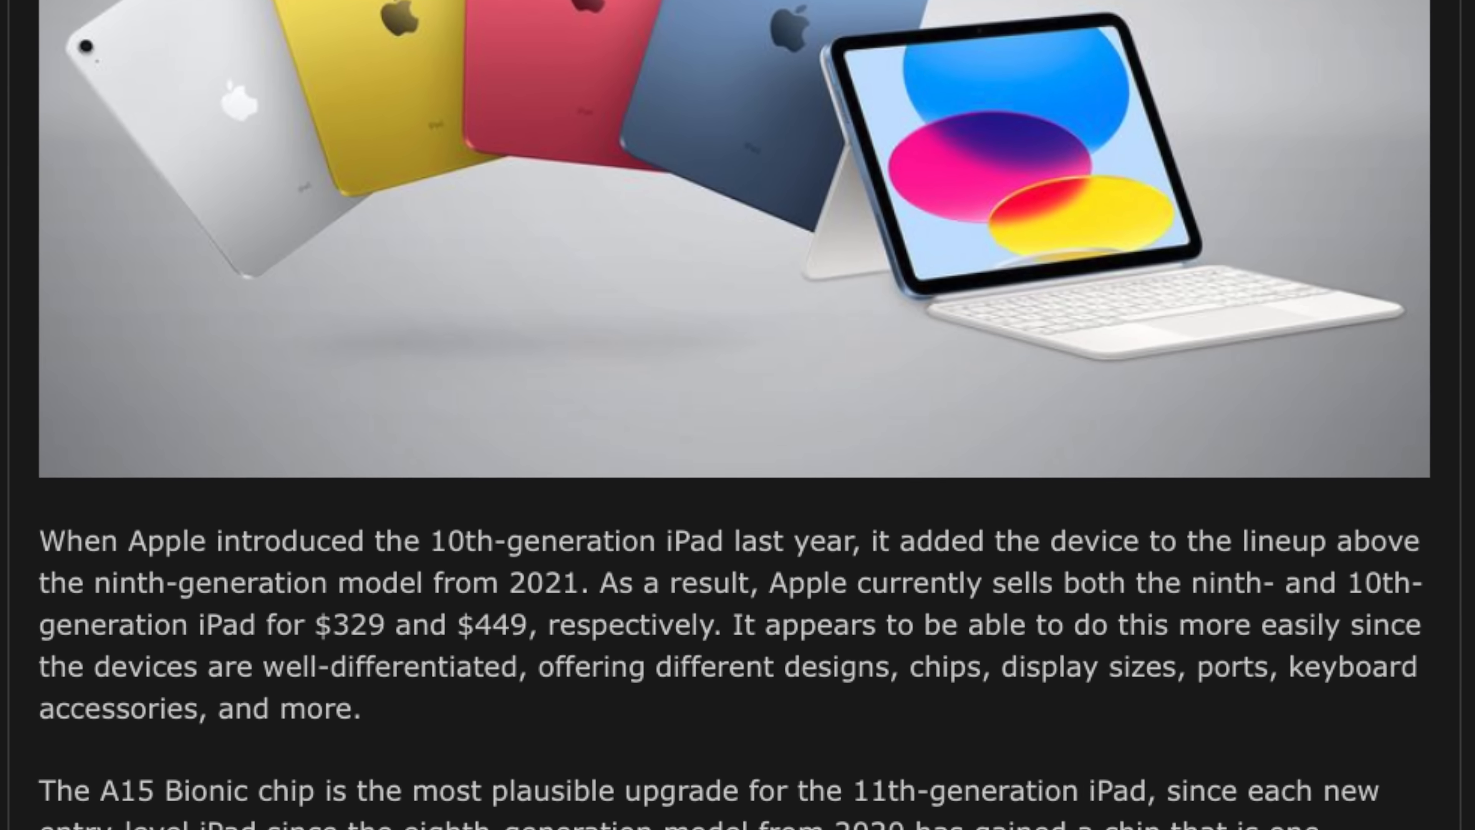
pyautogui.scroll(-3)
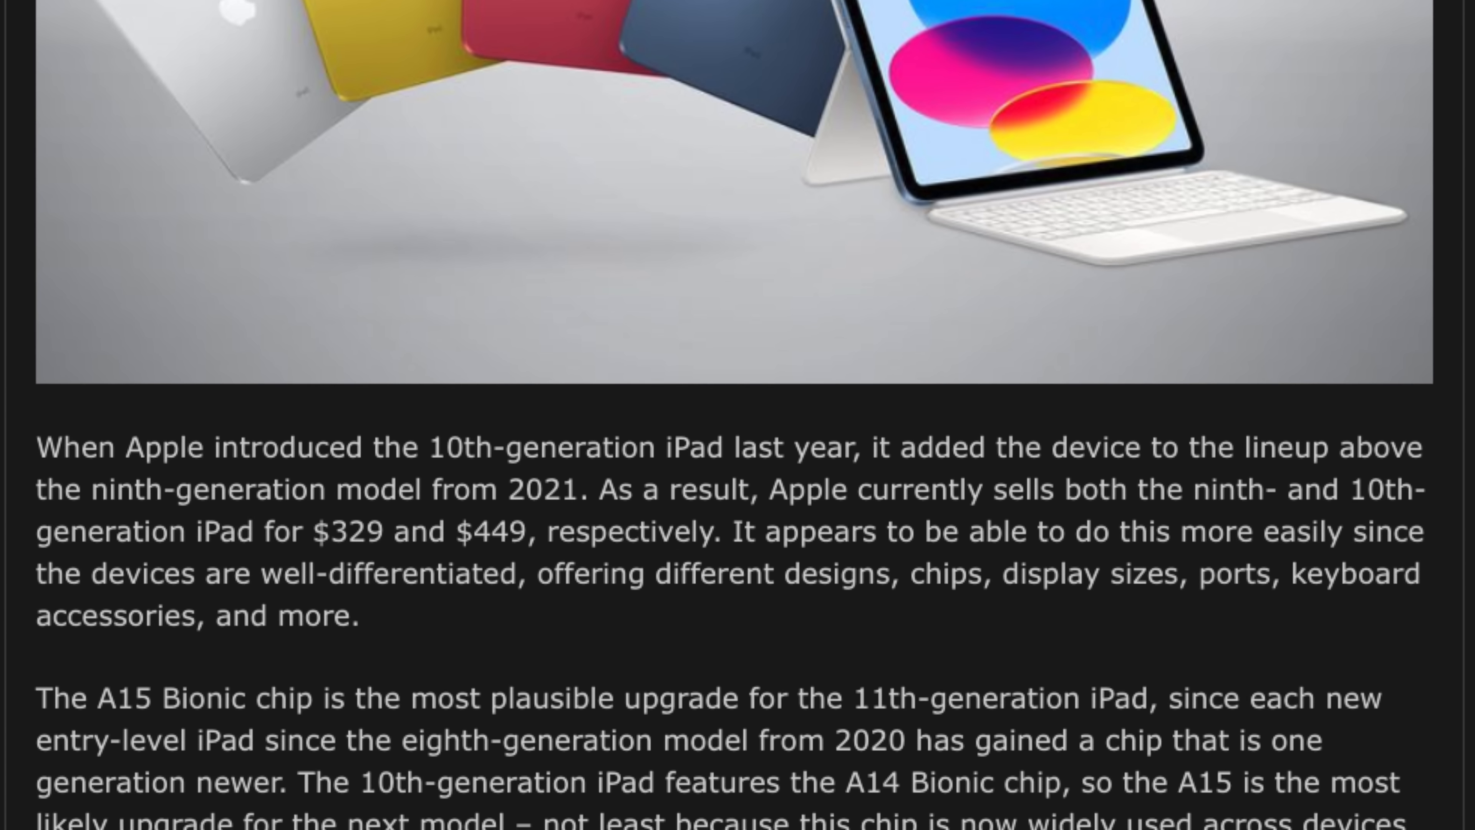
pyautogui.scroll(-3)
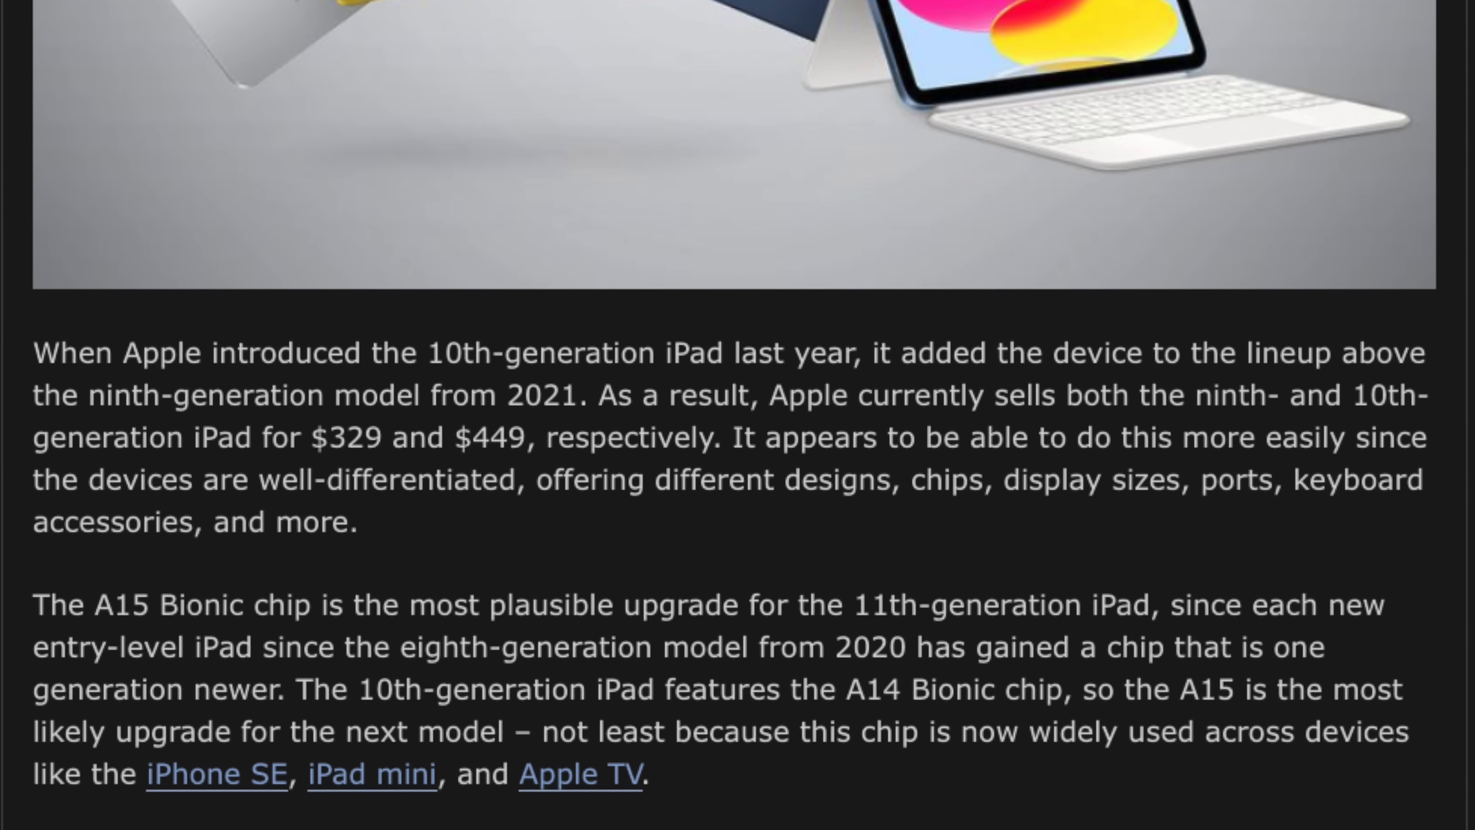
pyautogui.scroll(-3)
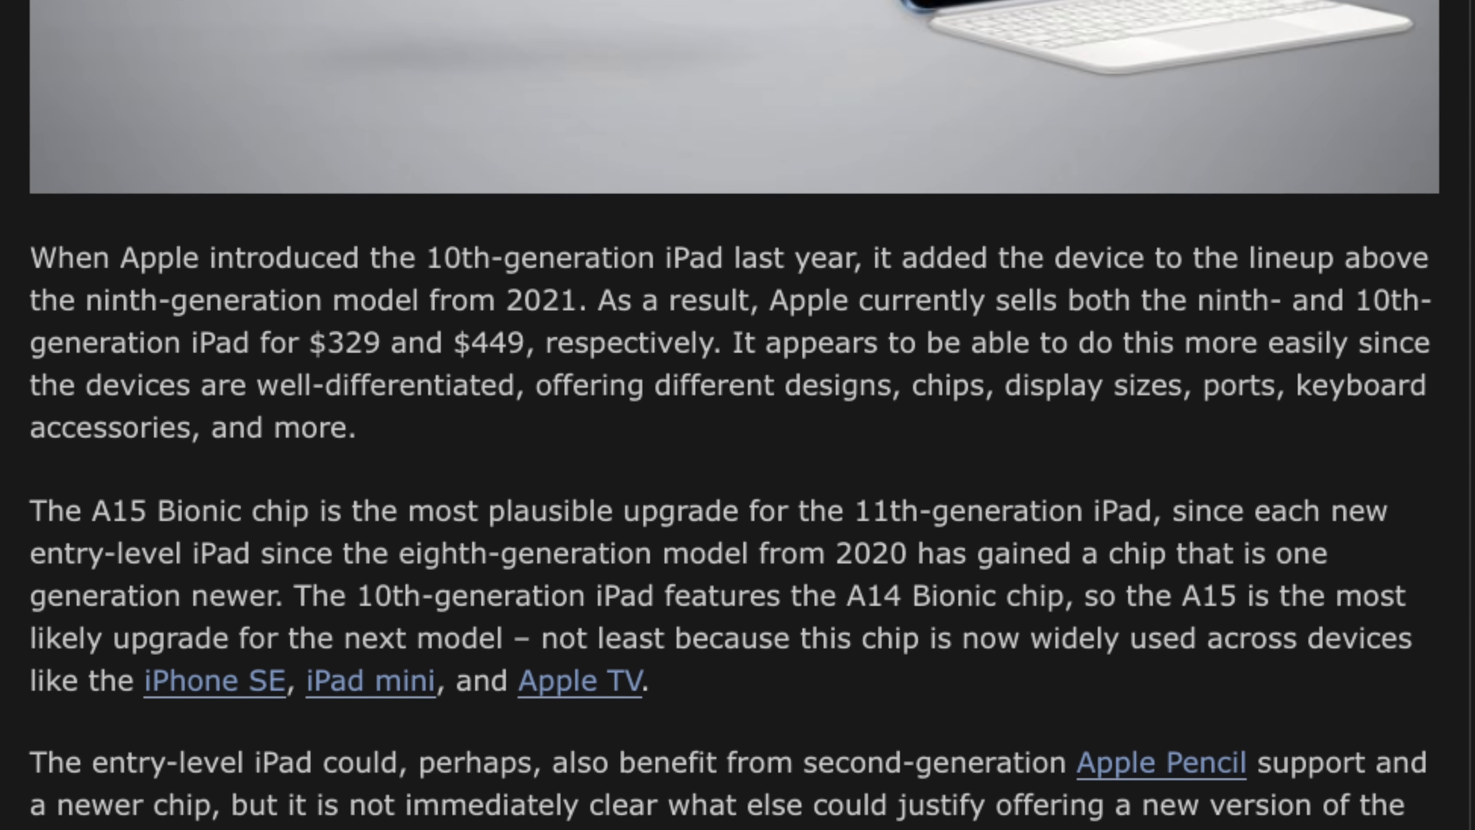
pyautogui.scroll(-3)
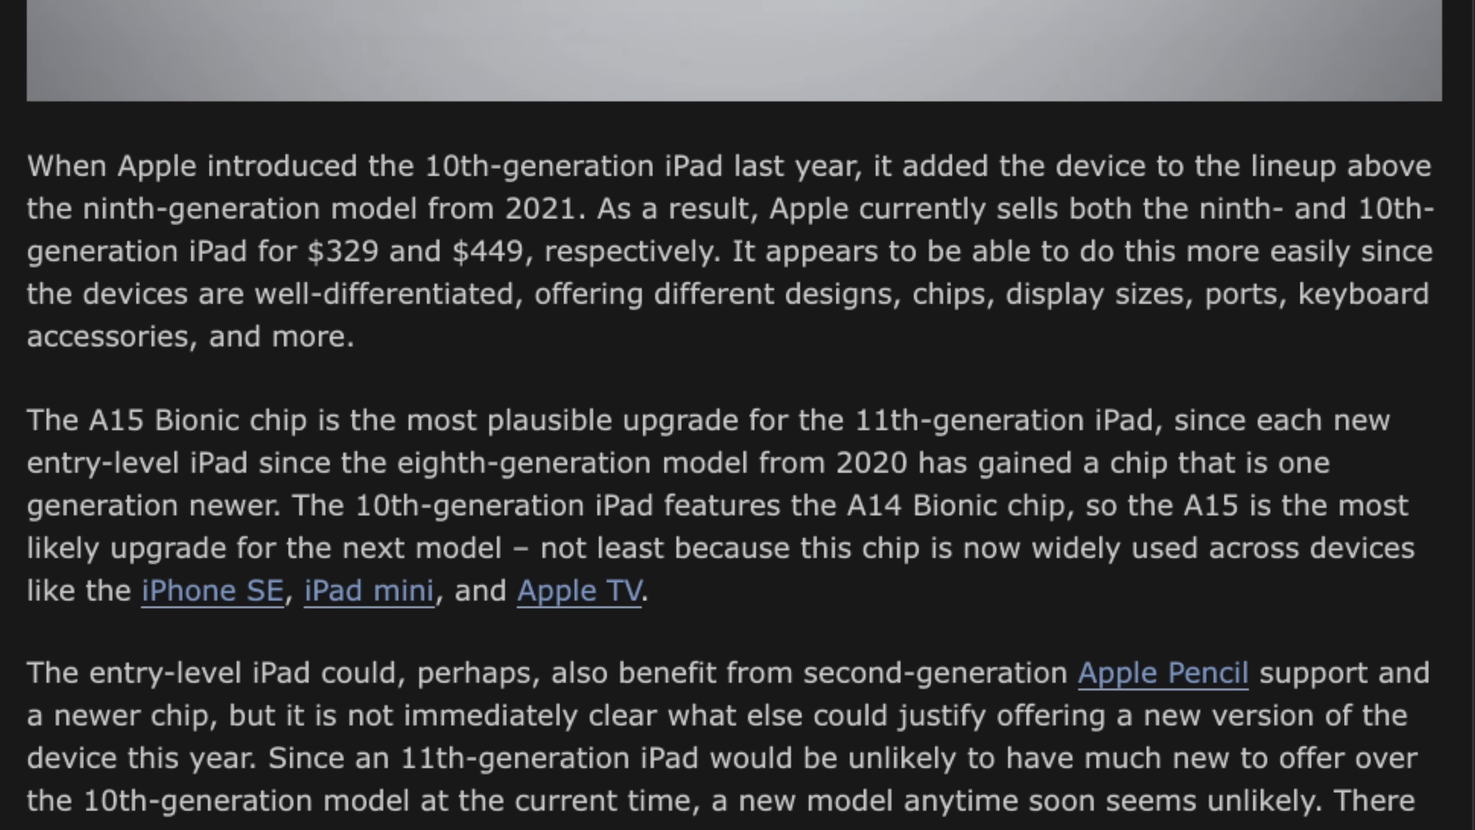
pyautogui.scroll(-3)
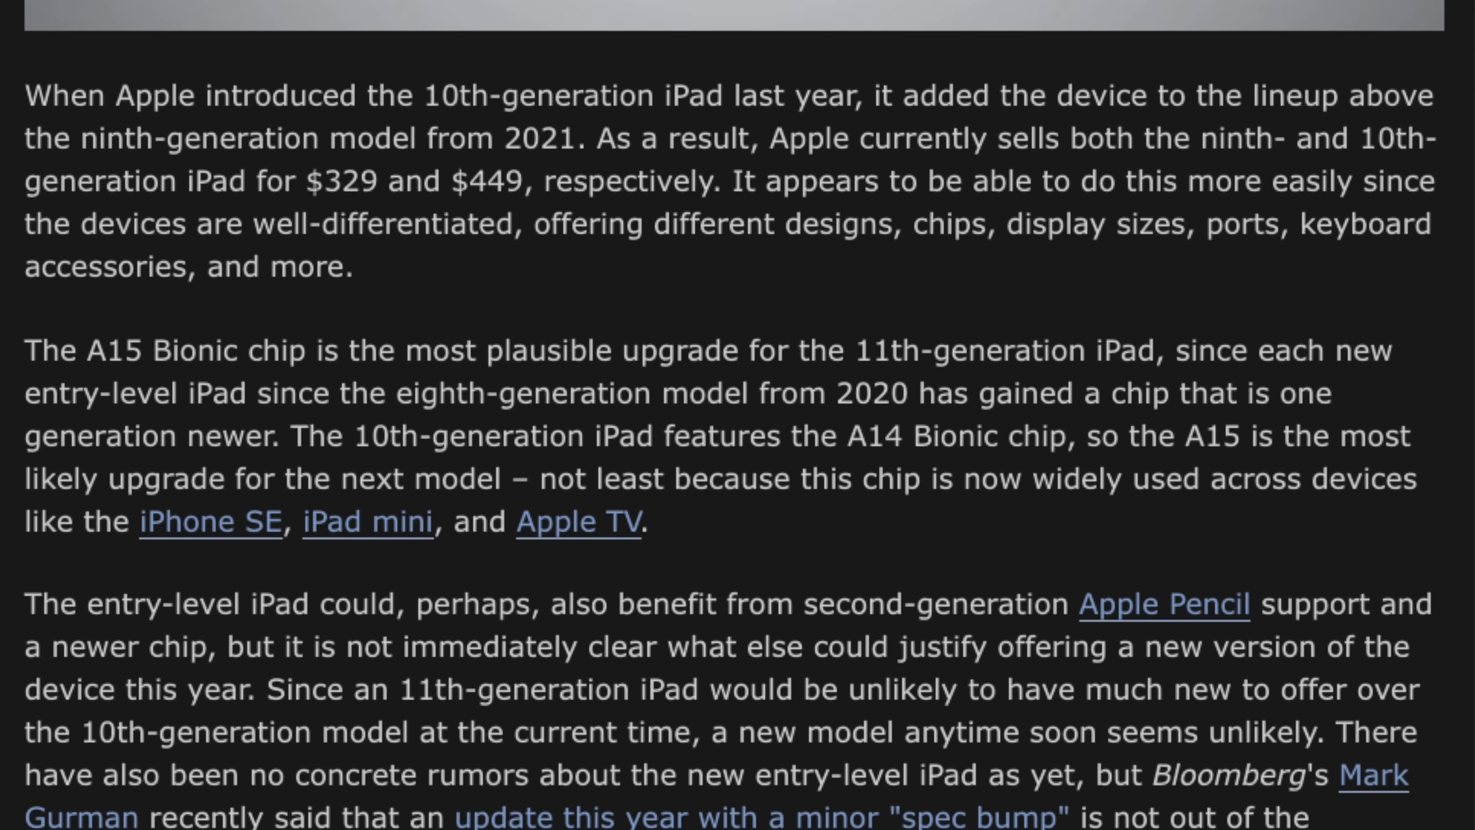
pyautogui.scroll(-3)
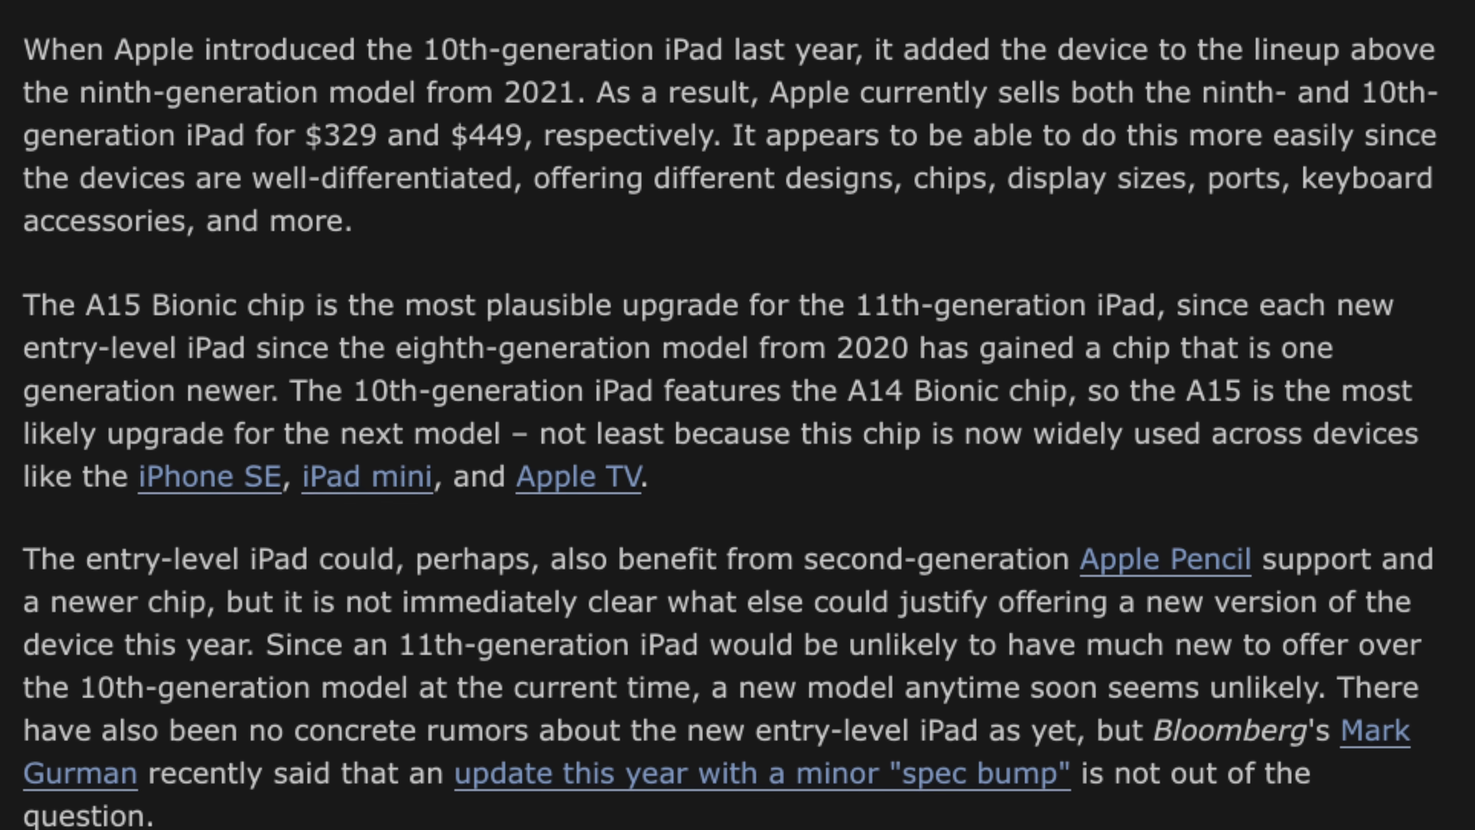
pyautogui.scroll(3)
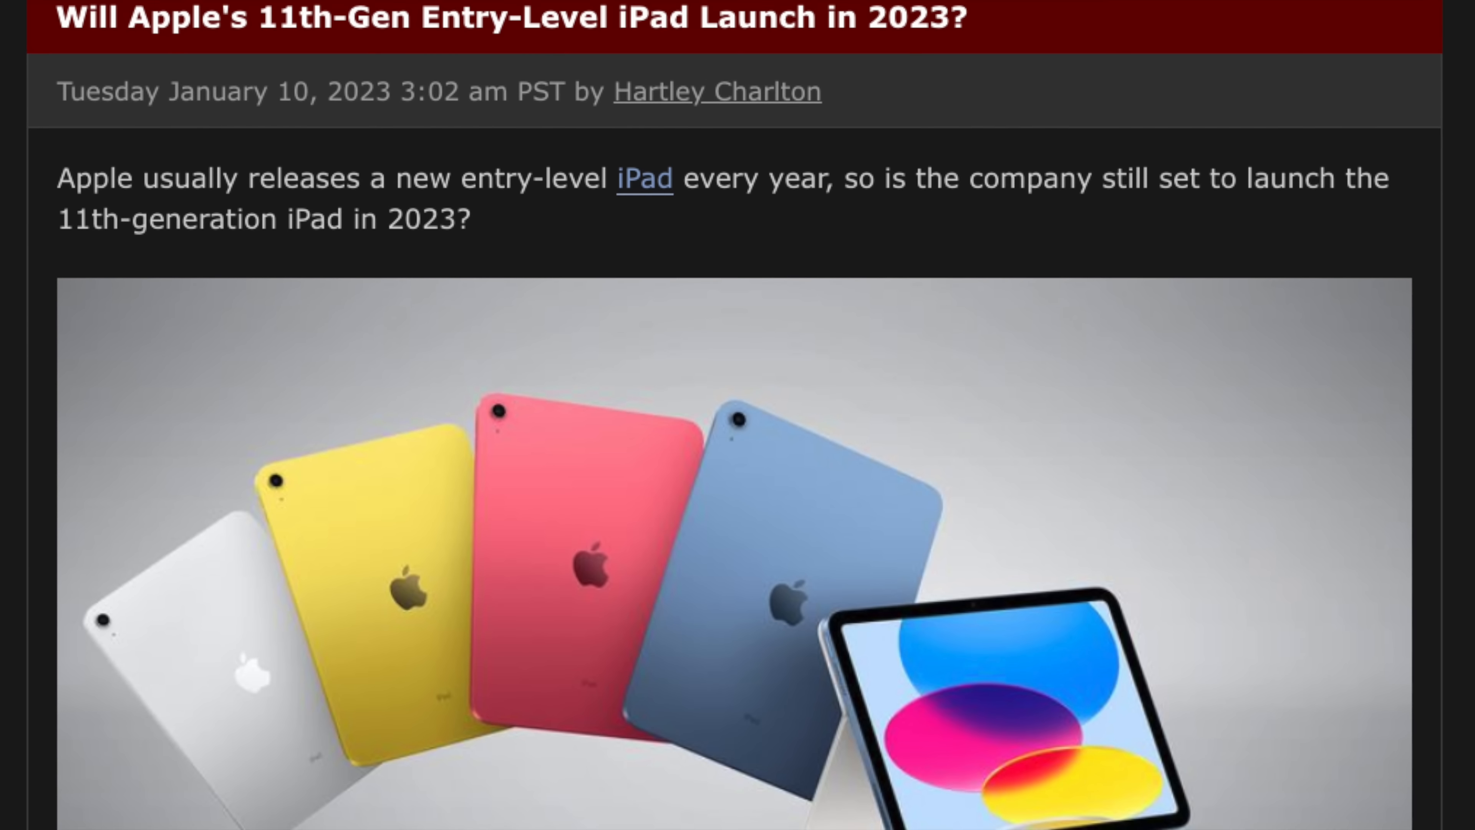
pyautogui.scroll(-3)
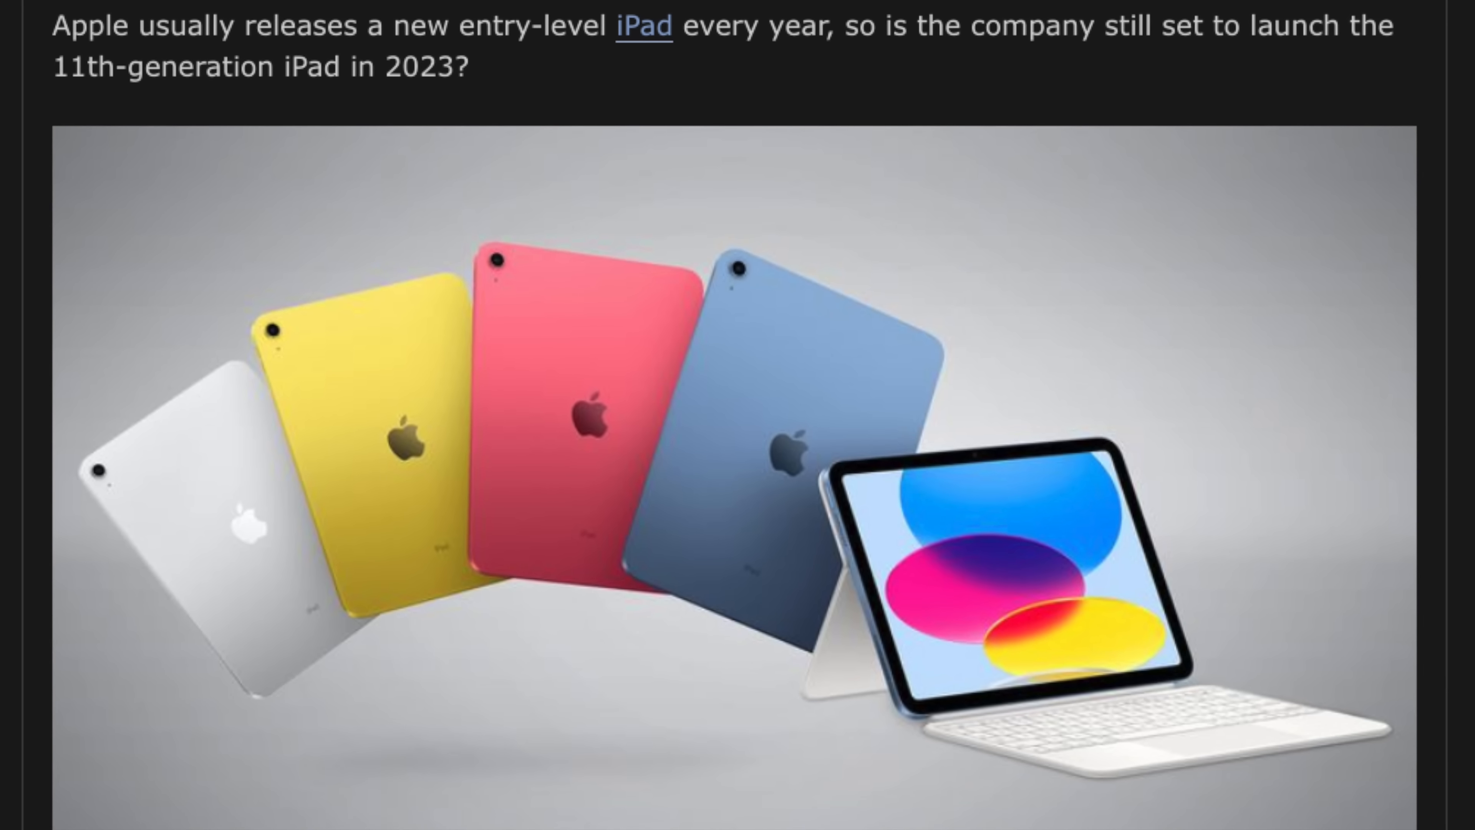
pyautogui.scroll(-3)
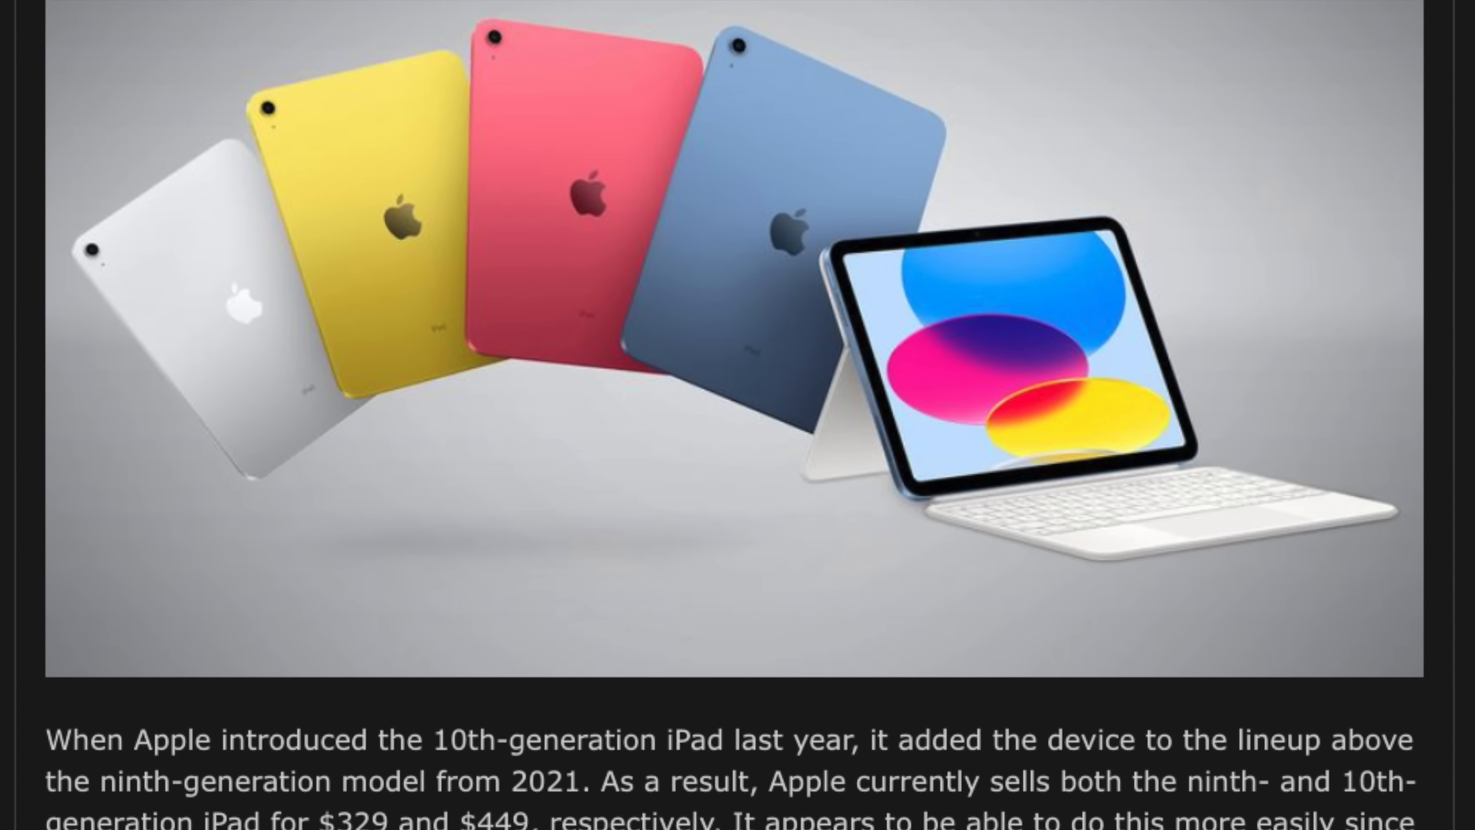
pyautogui.scroll(-3)
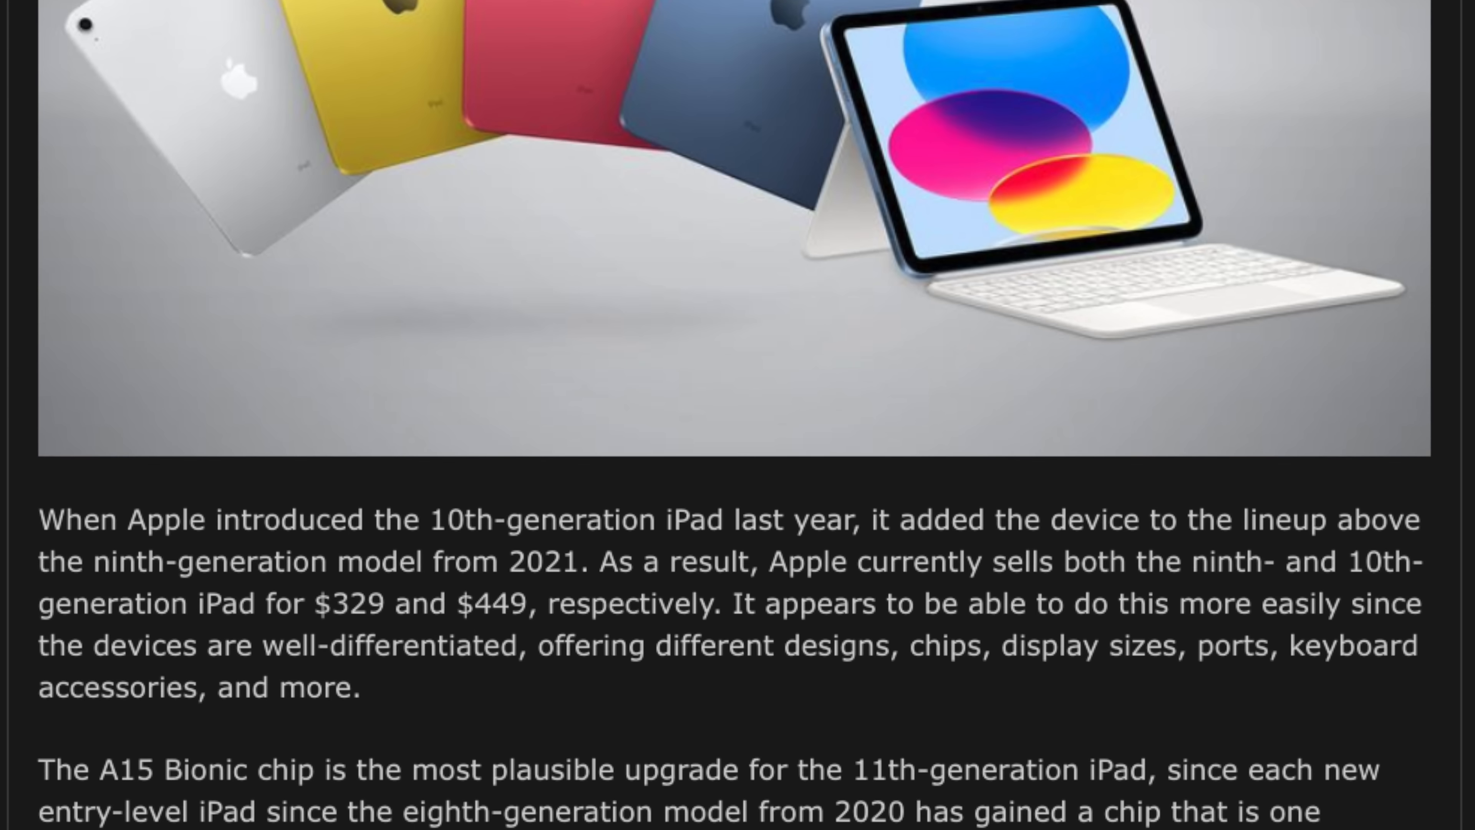
pyautogui.scroll(-3)
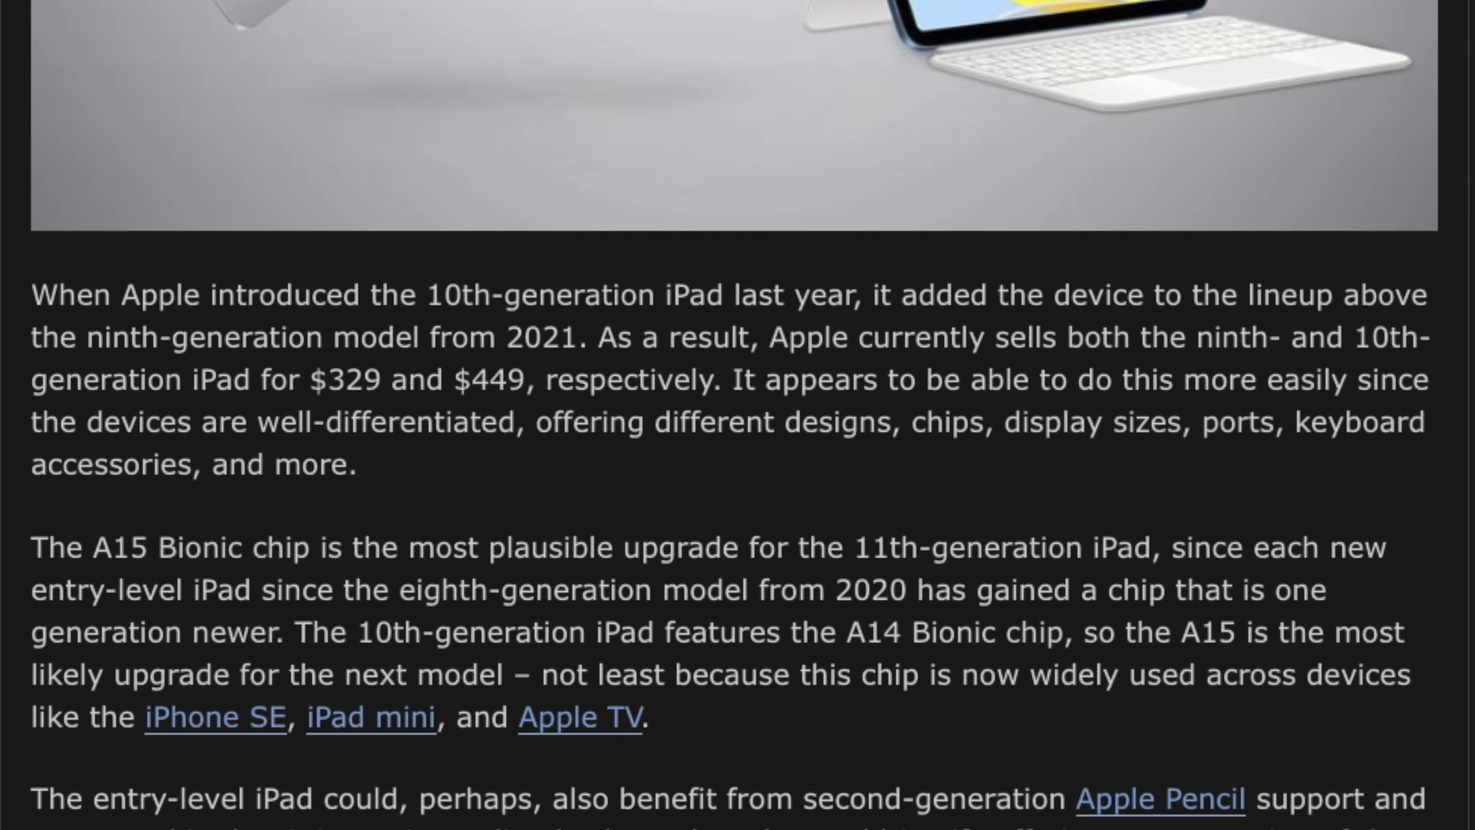
pyautogui.scroll(-3)
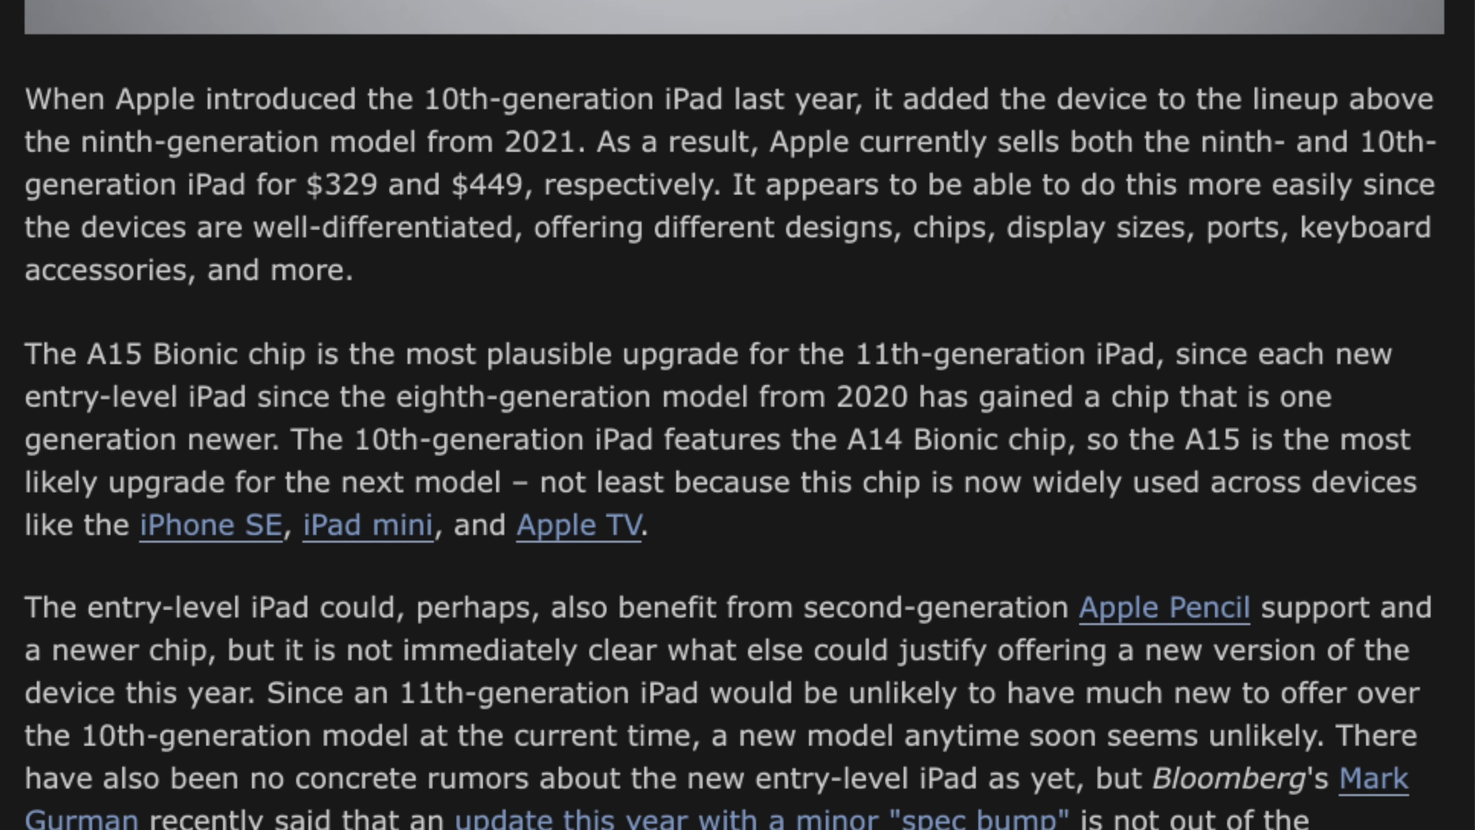
pyautogui.scroll(-3)
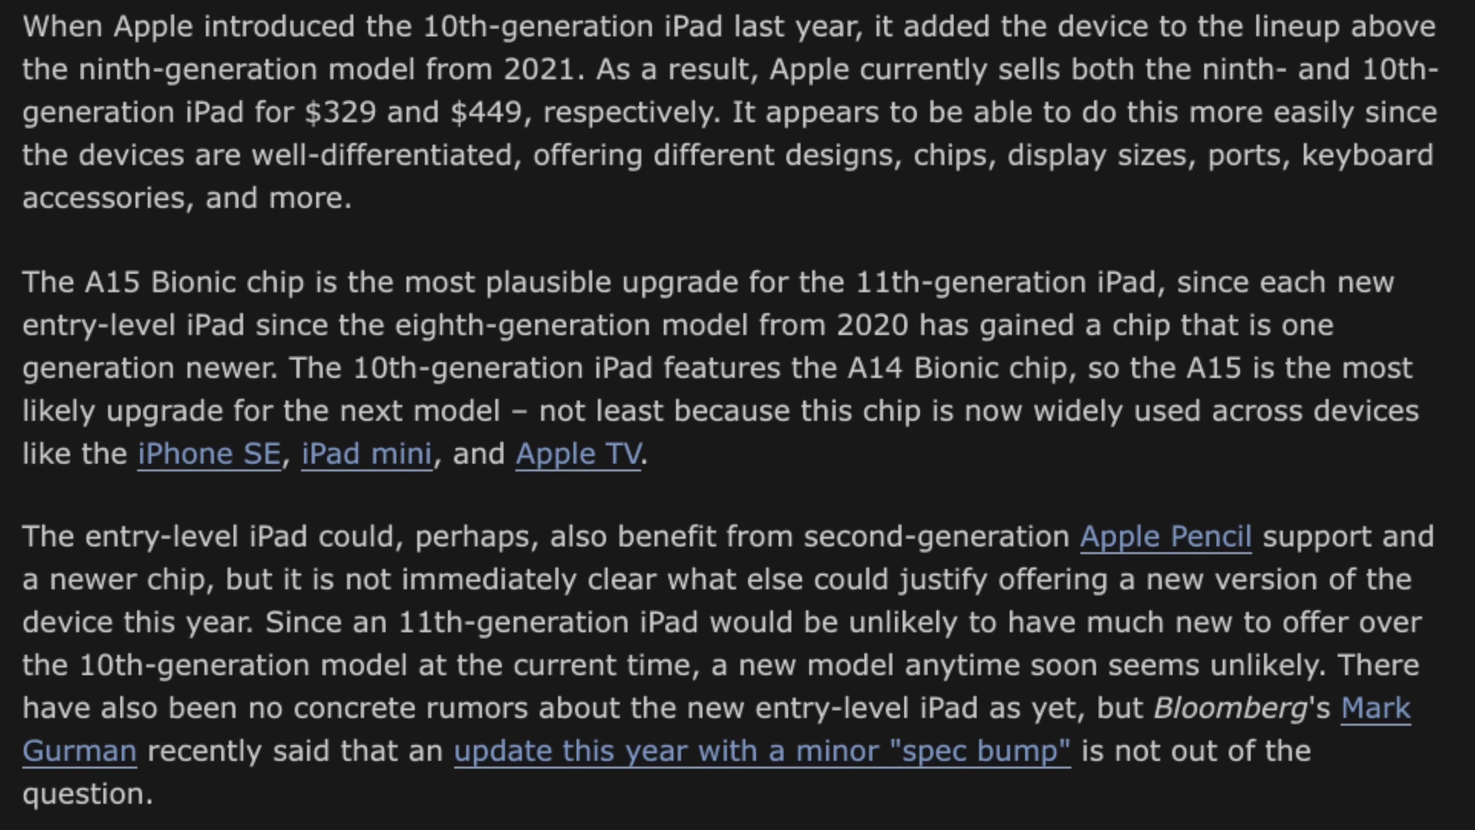